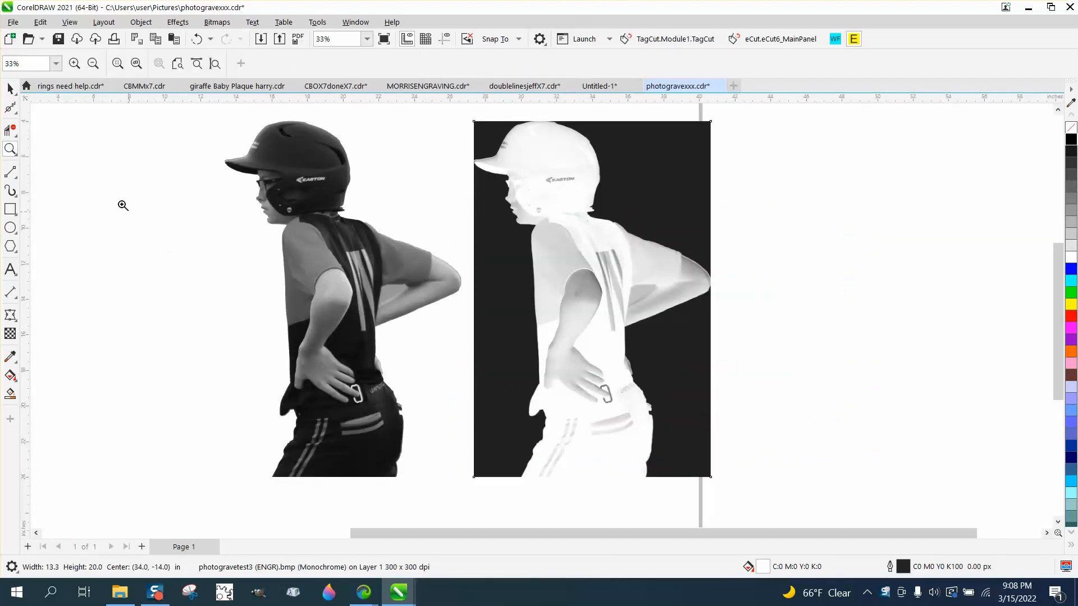
- Select the Photograv-processed player image and inspect its dithered texture
click(591, 299)
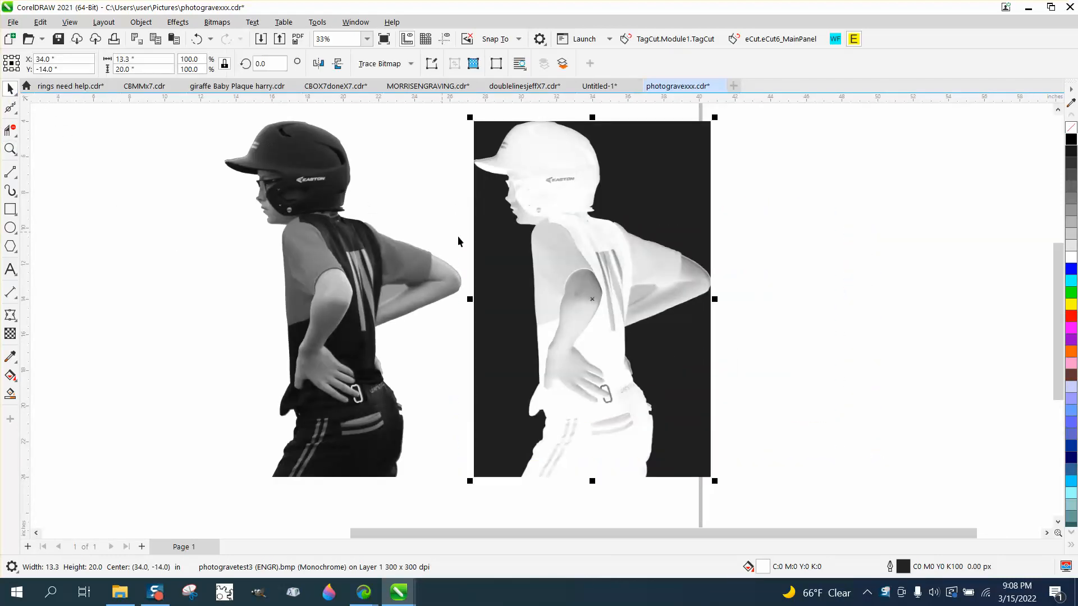
mouse_move(777, 268)
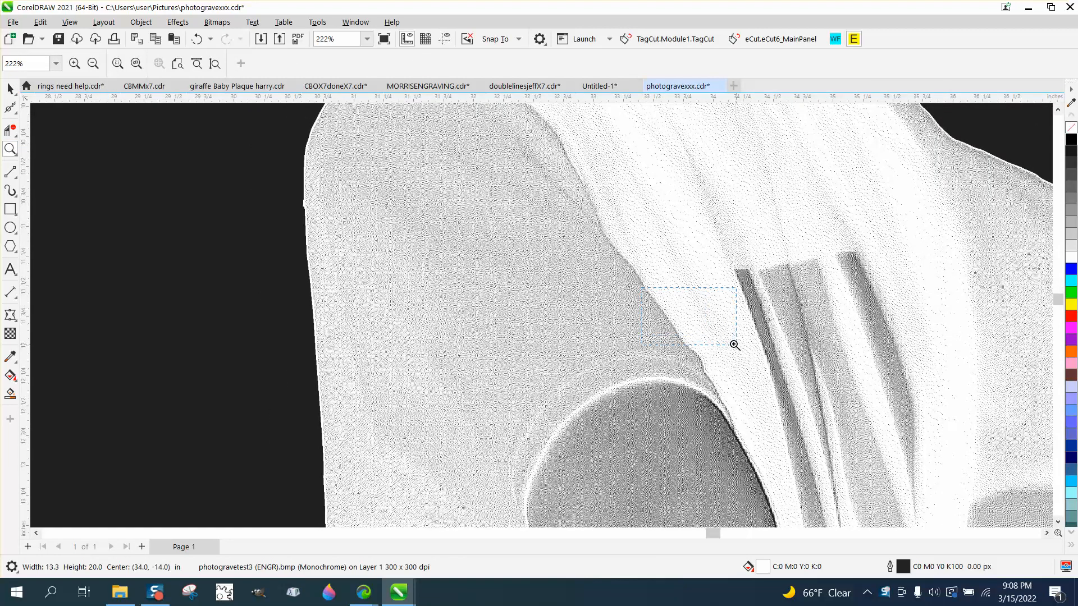
click(734, 346)
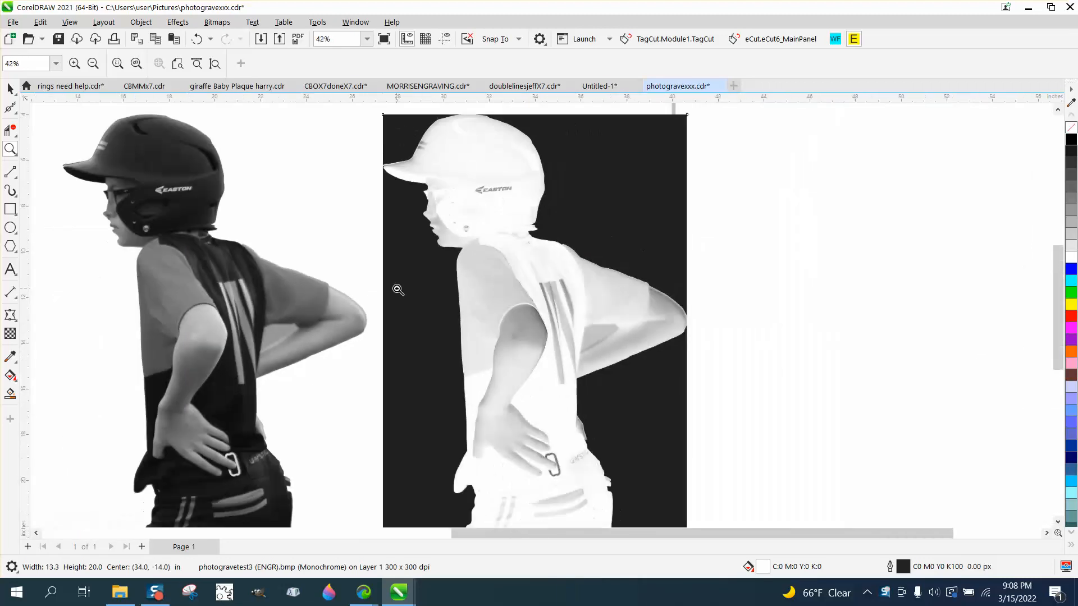
click(534, 324)
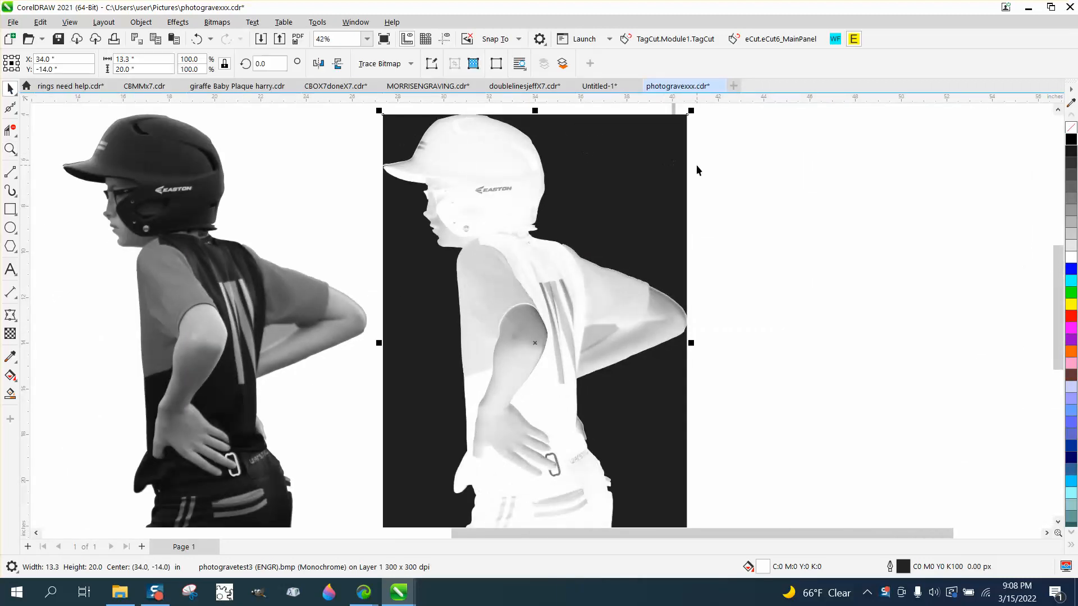
mouse_move(641, 198)
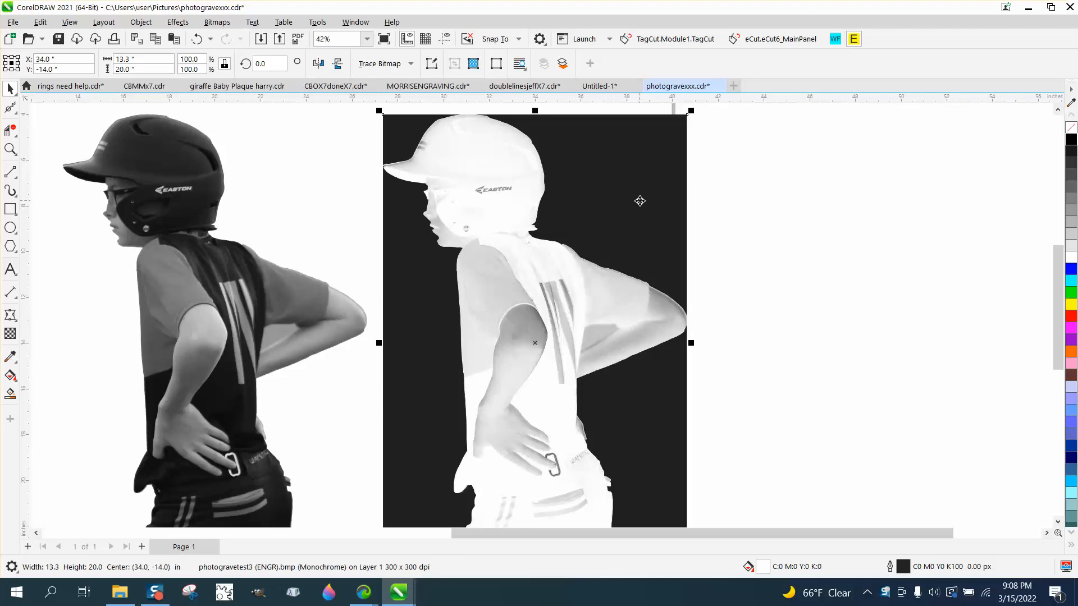
mouse_move(514, 200)
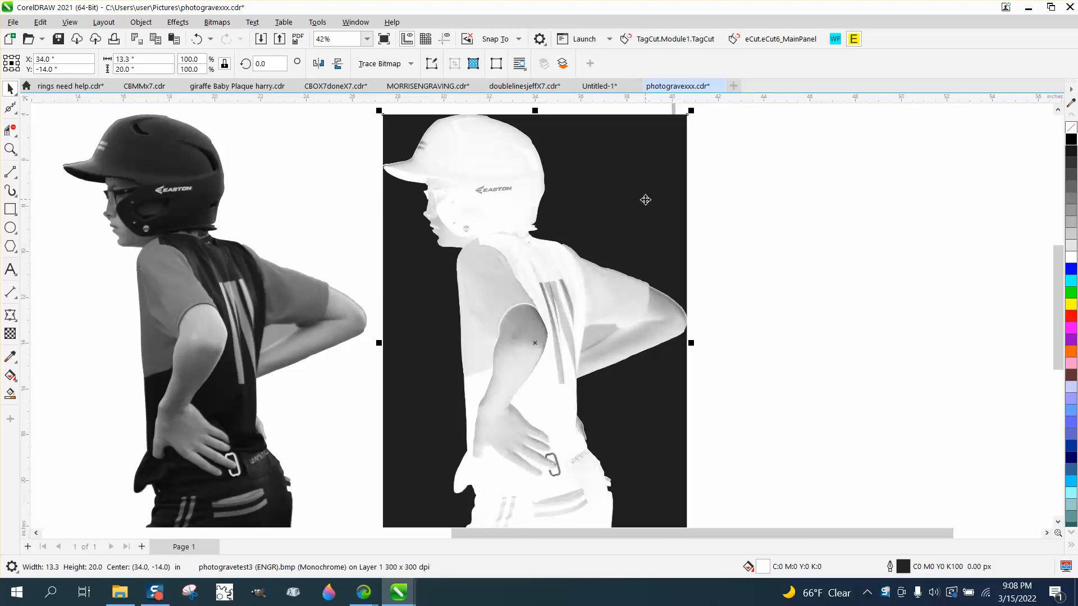
mouse_move(185, 174)
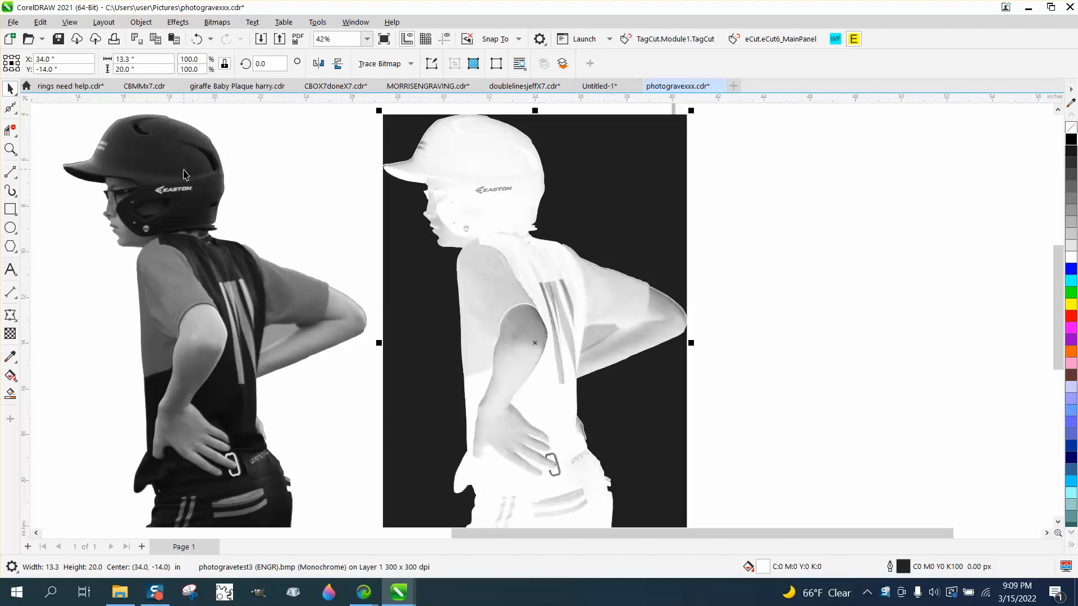
- Compare against the original colour photo in Untitled-1, then return to the photograv document
click(600, 85)
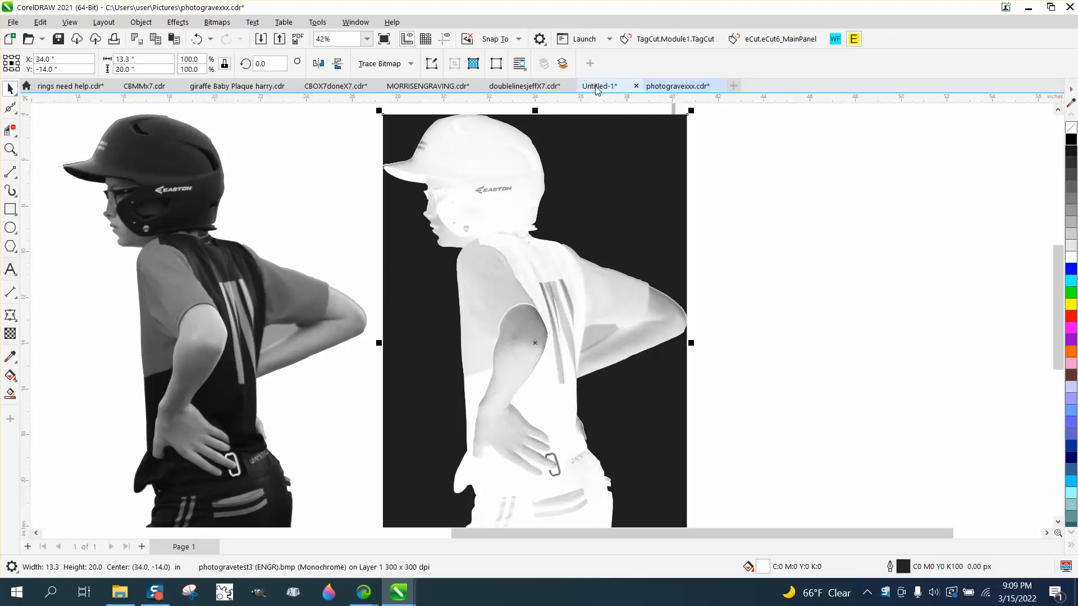
click(599, 85)
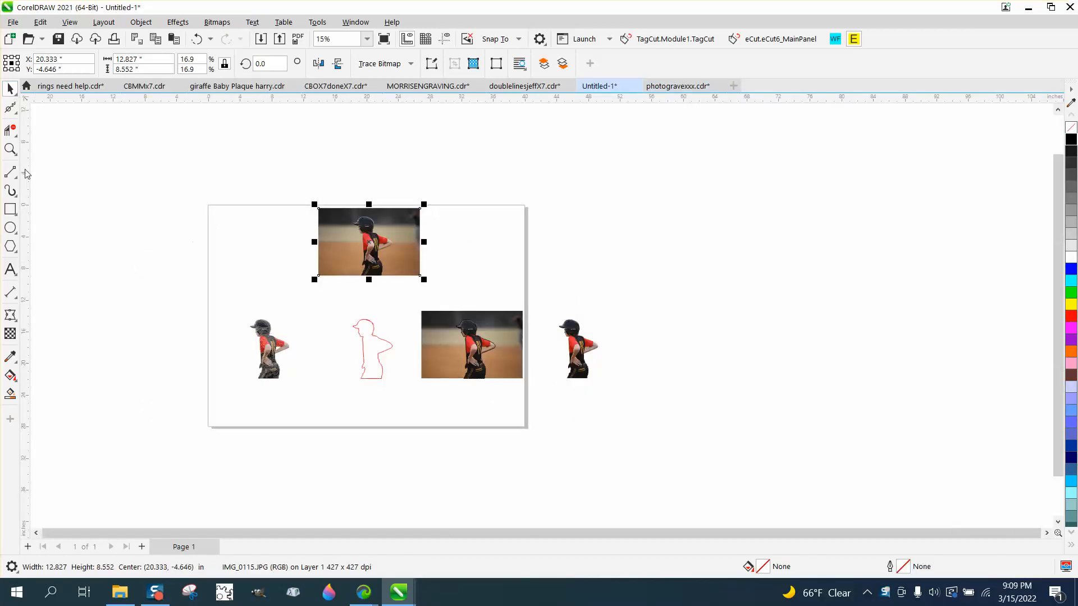
click(10, 150)
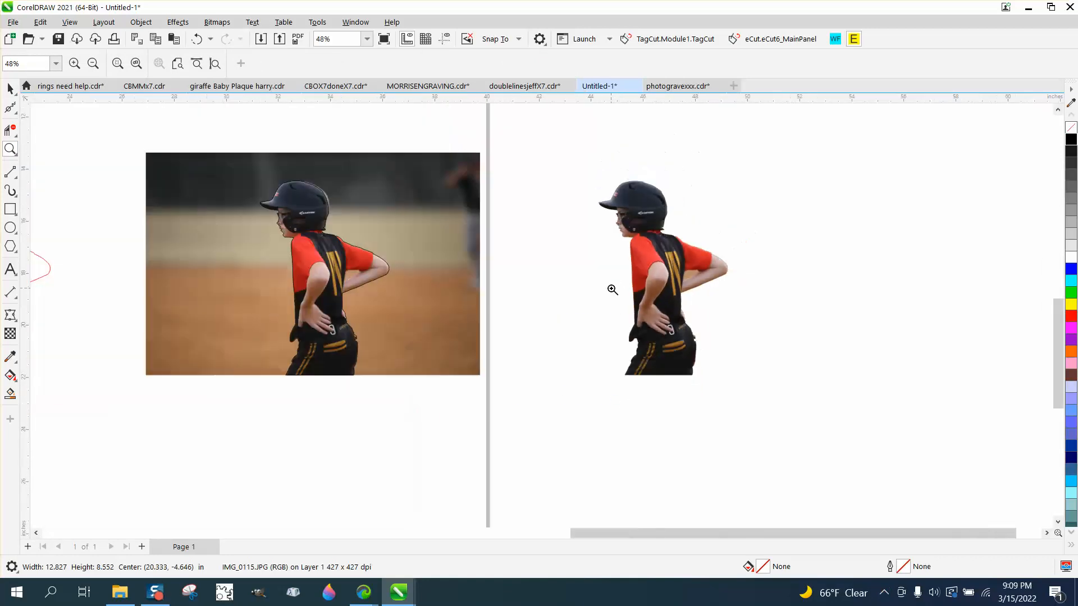
scroll(down, 3)
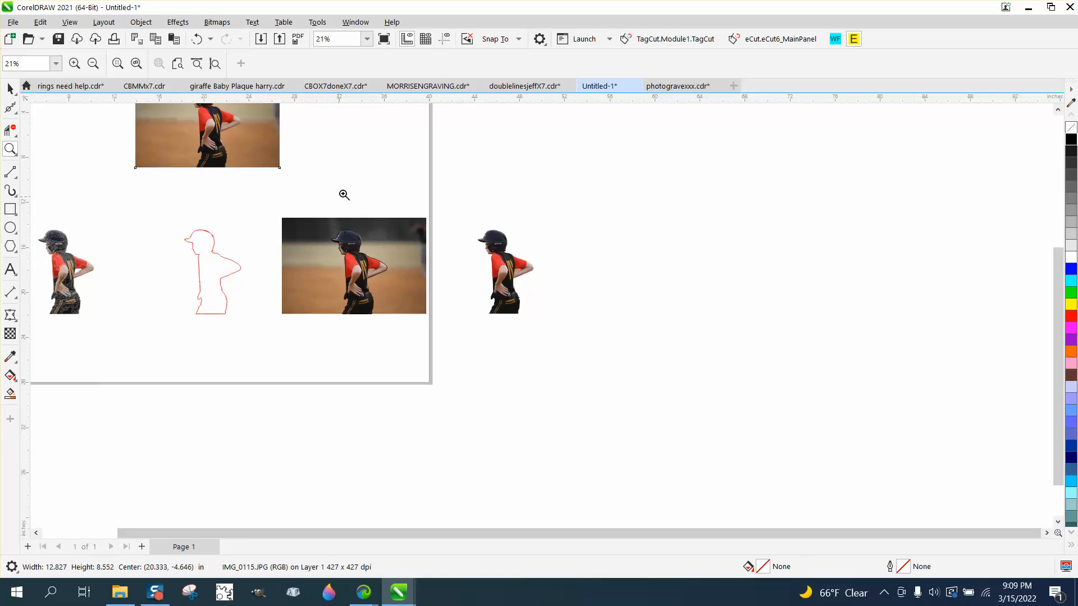
click(680, 86)
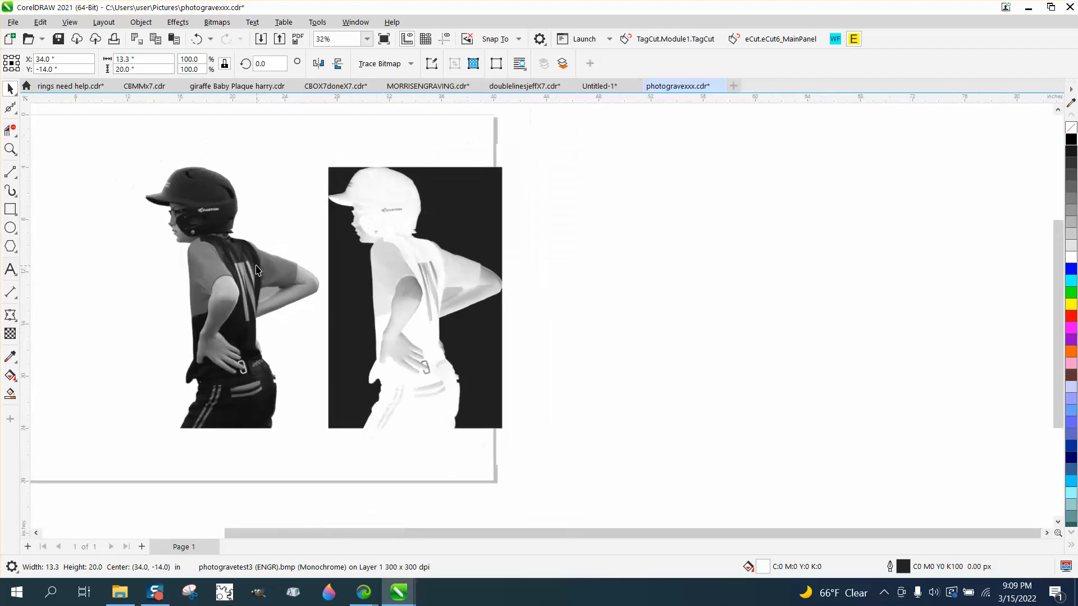
- Move the image right, Smart Fill its black background, and drag the outline curve off to the right
click(414, 297)
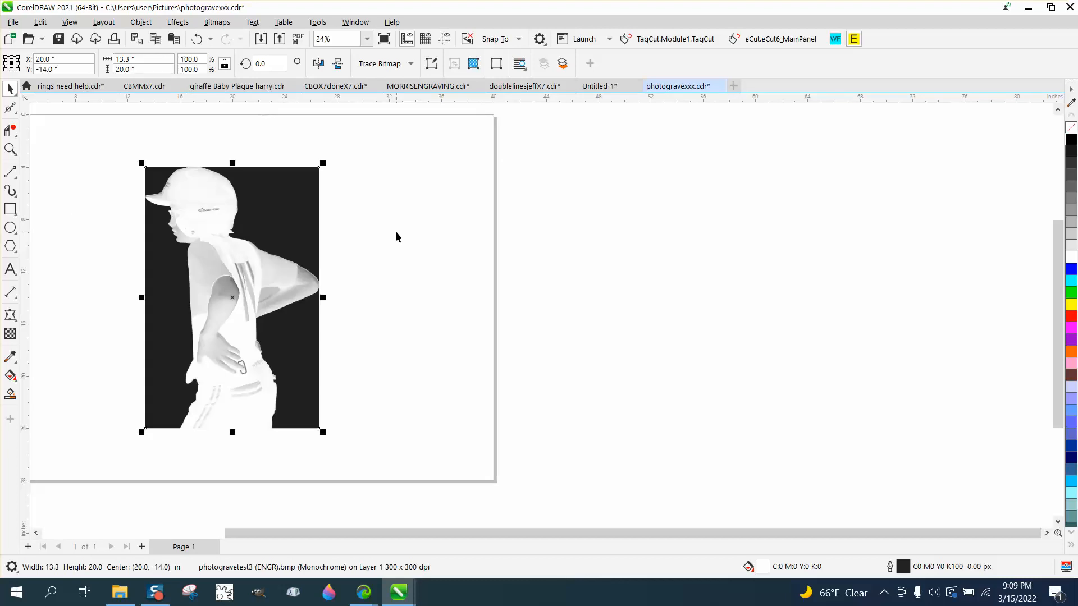
drag(232, 297, 414, 297)
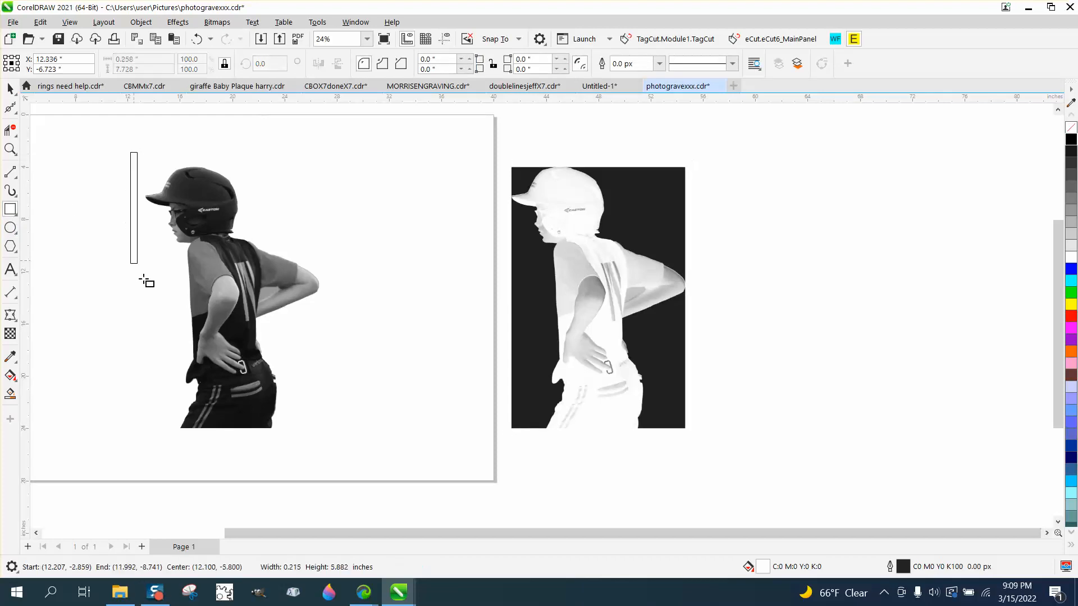
drag(134, 151, 340, 452)
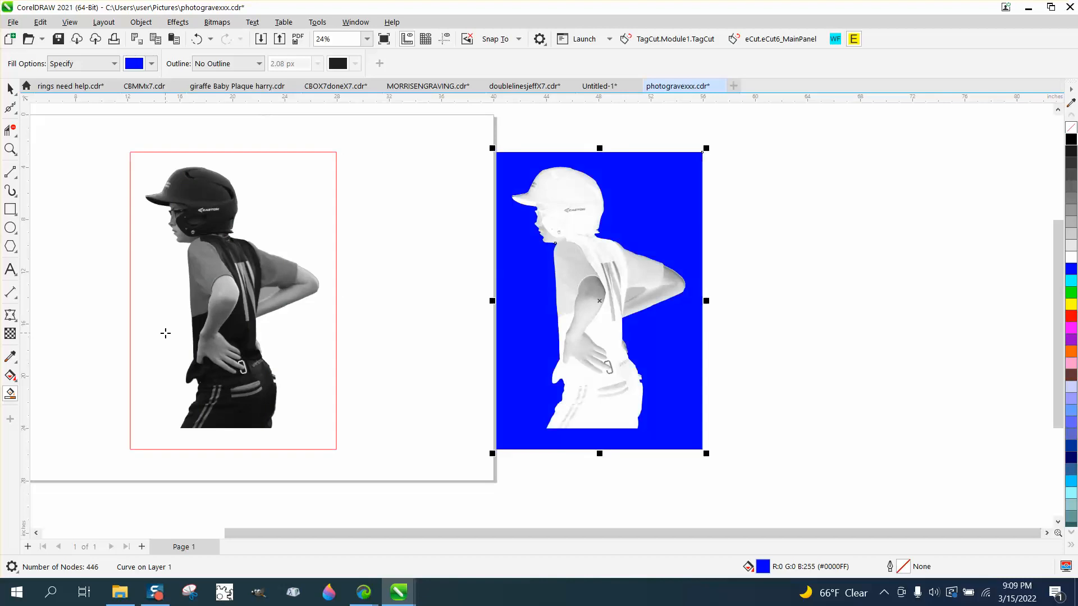
drag(598, 301, 781, 301)
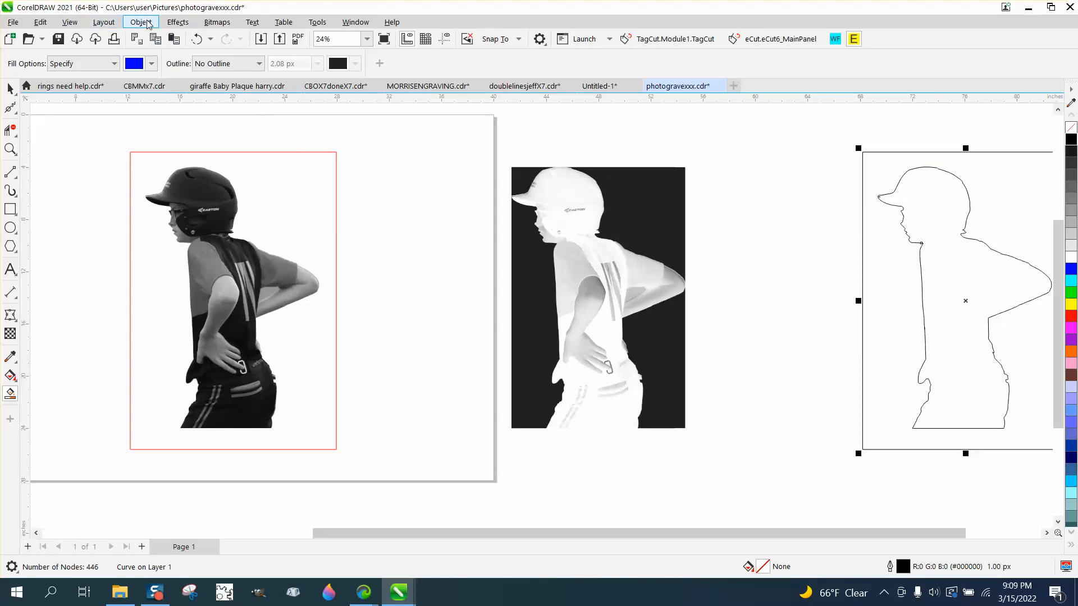
- Deselect everything and place a large yellow-filled rectangle over the outline shape
click(140, 21)
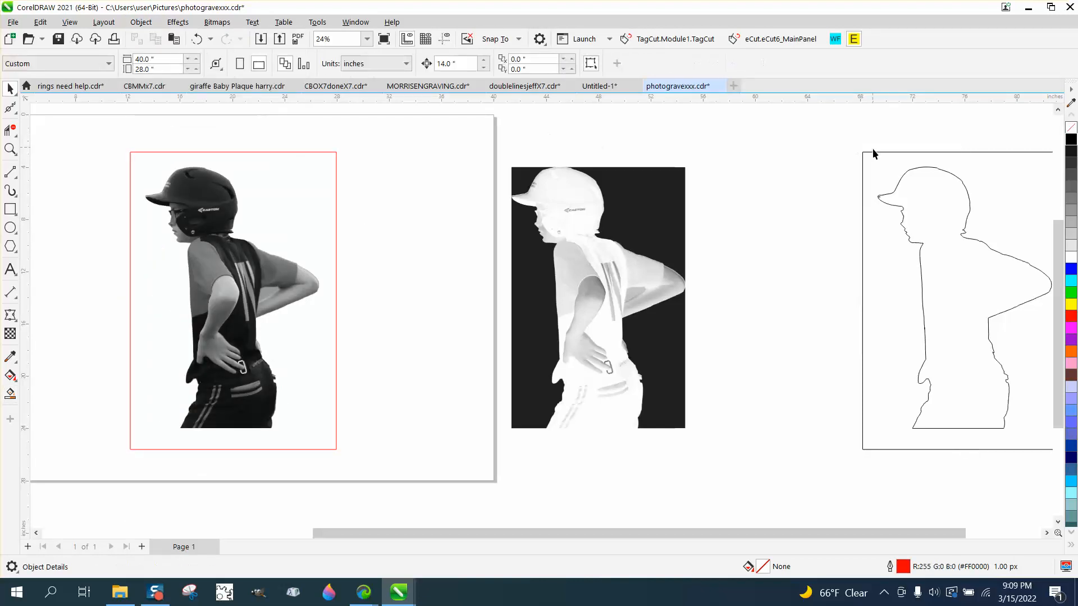
click(956, 302)
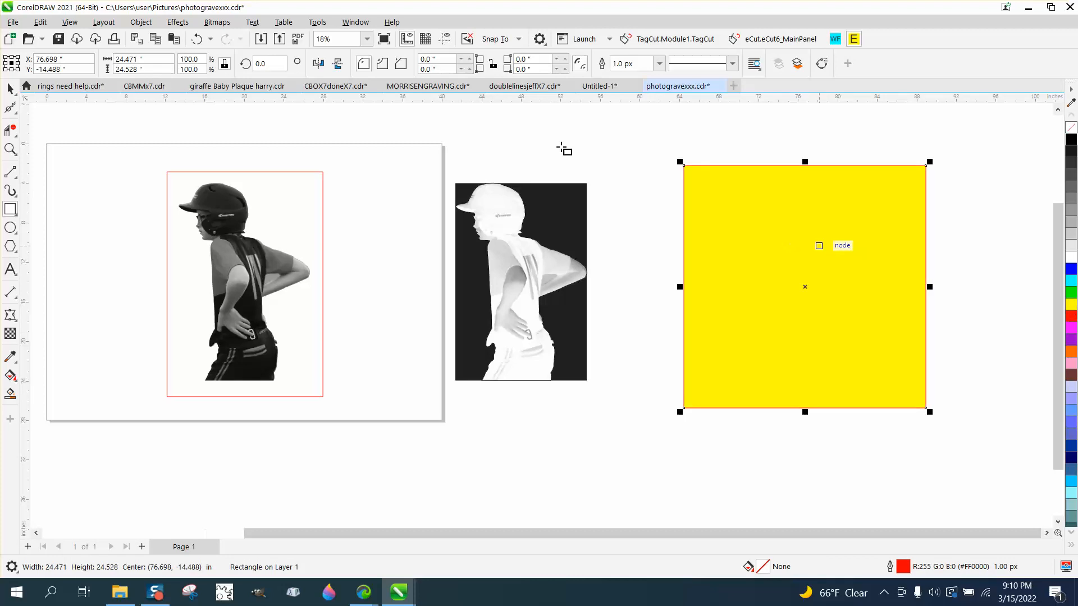
- Send the yellow rectangle to the back of the page and zoom in on the cut-out player's helmet
click(141, 22)
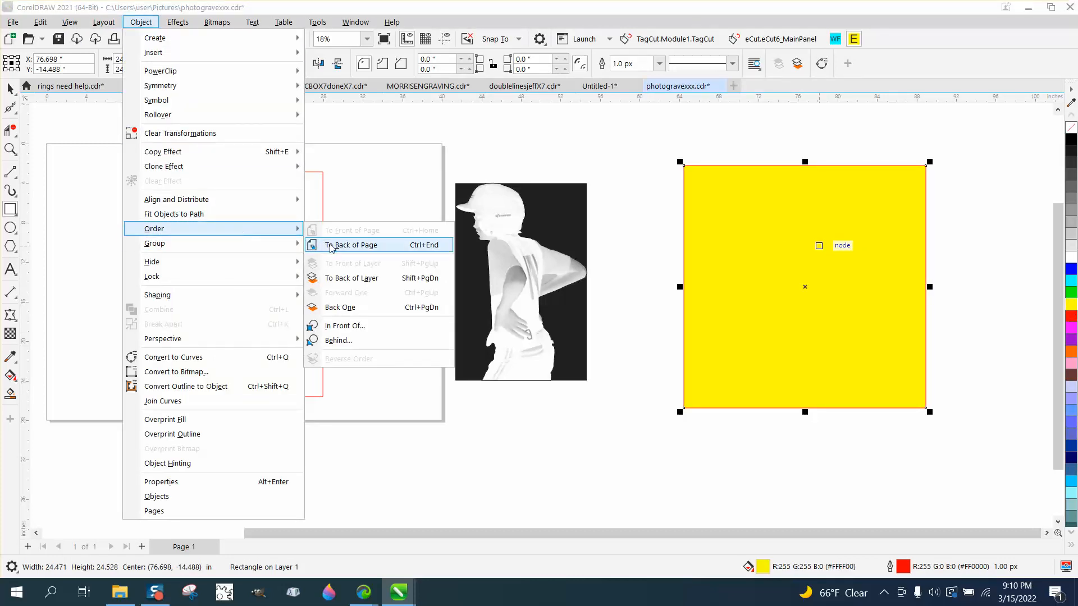
click(353, 245)
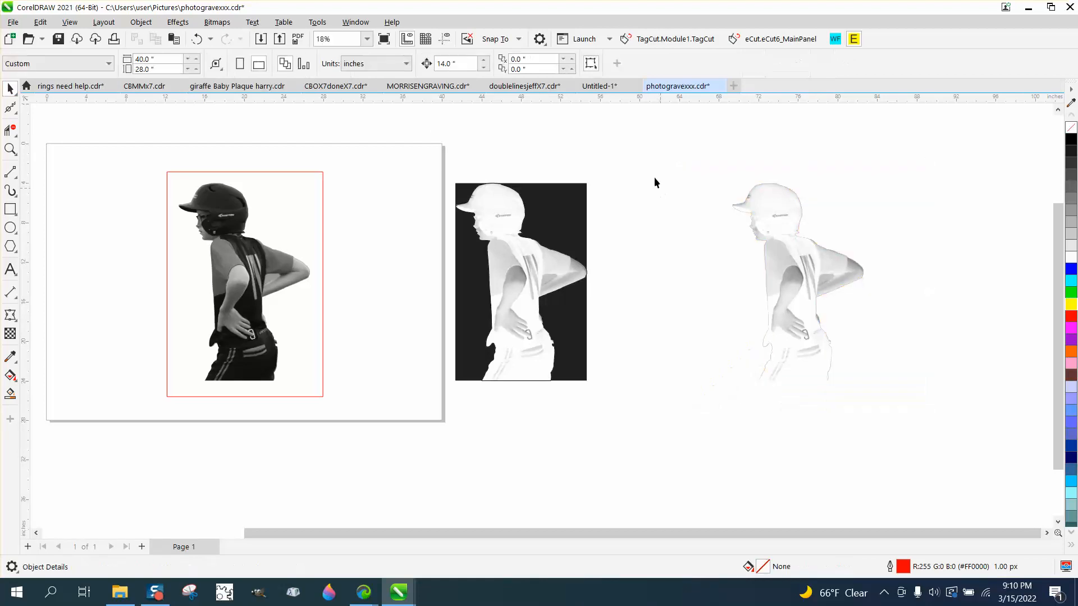
click(10, 150)
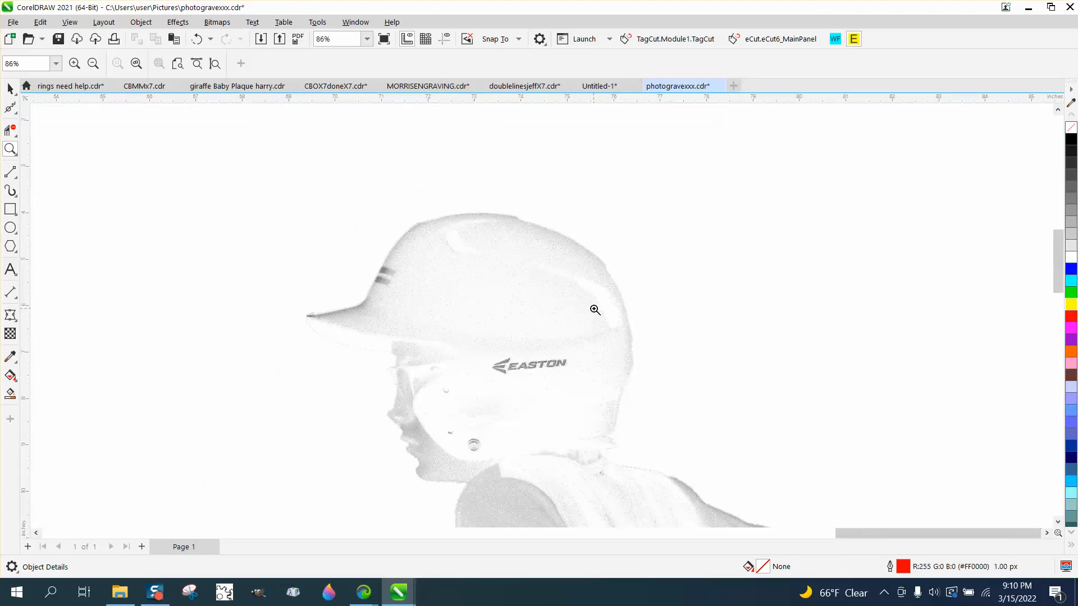
click(92, 64)
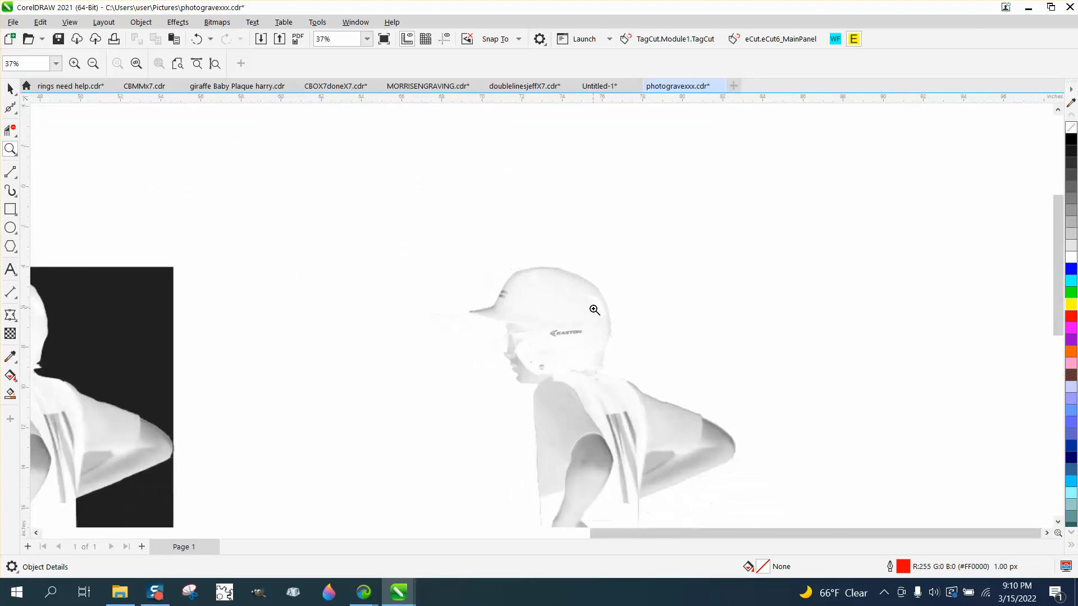
click(93, 64)
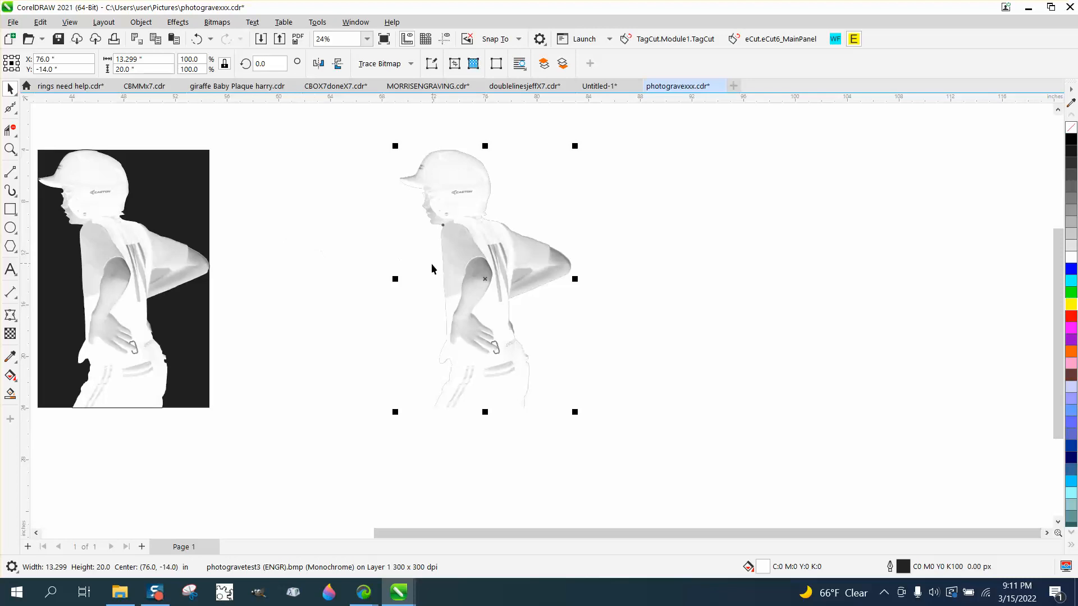
- In Untitled-1, move the top baseball photo down to sit just above its copy
click(599, 86)
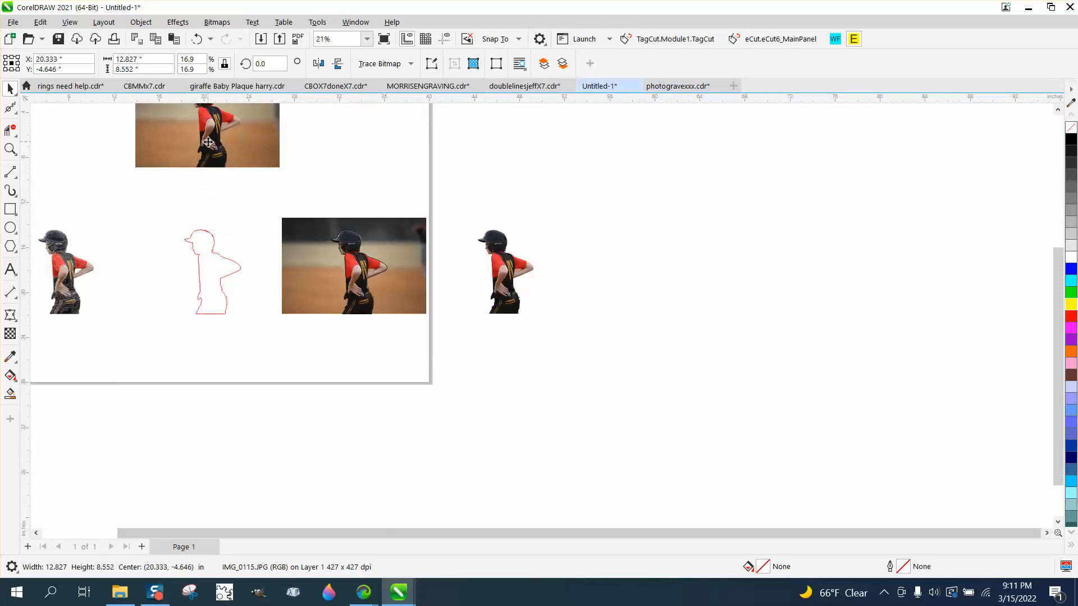
drag(207, 134, 358, 161)
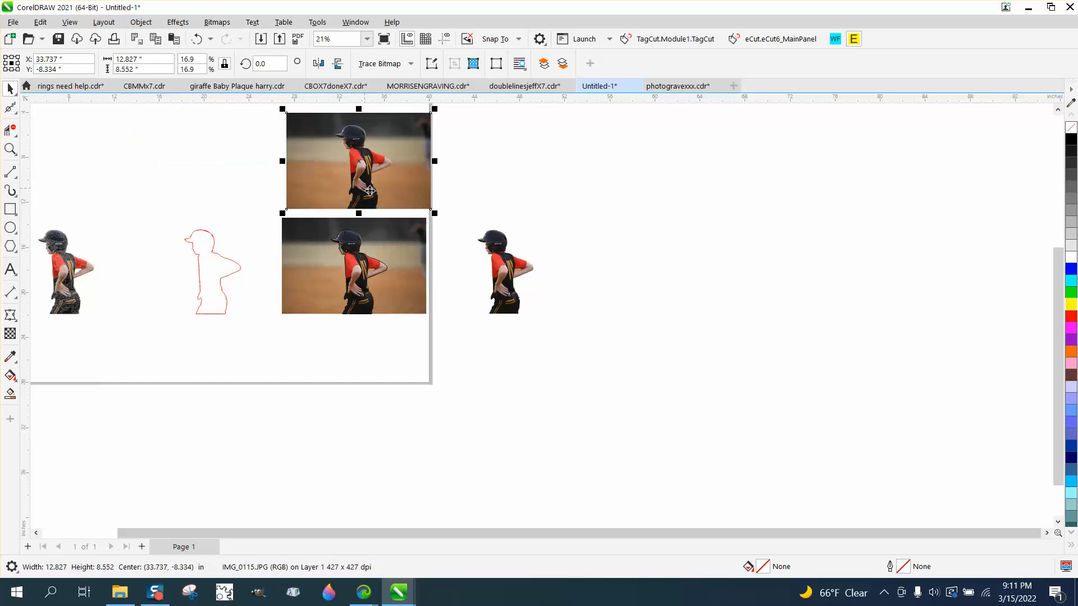